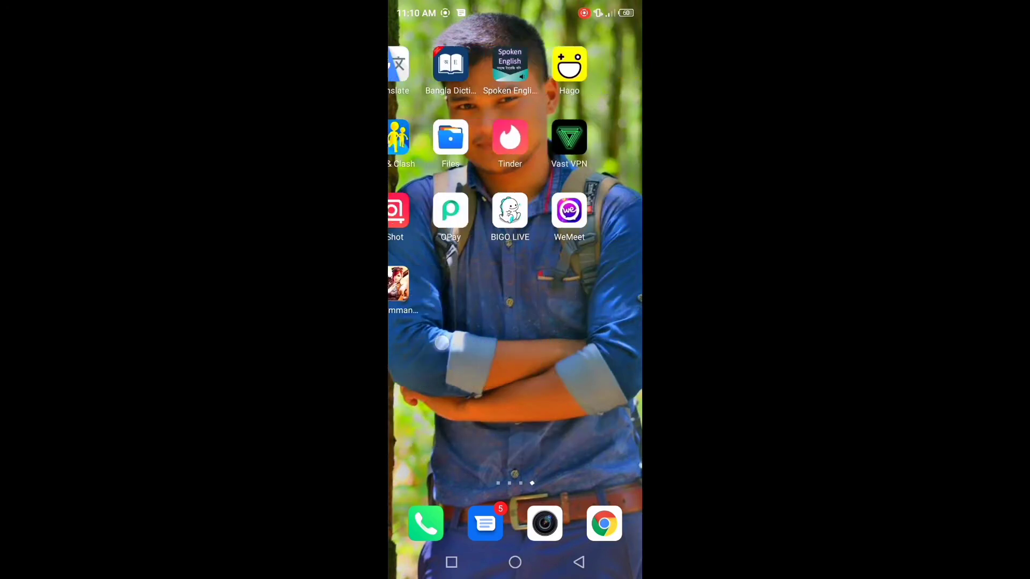
# Pull down the notification shade to reveal quick toggles and current notifications
pyautogui.hscroll(-3)
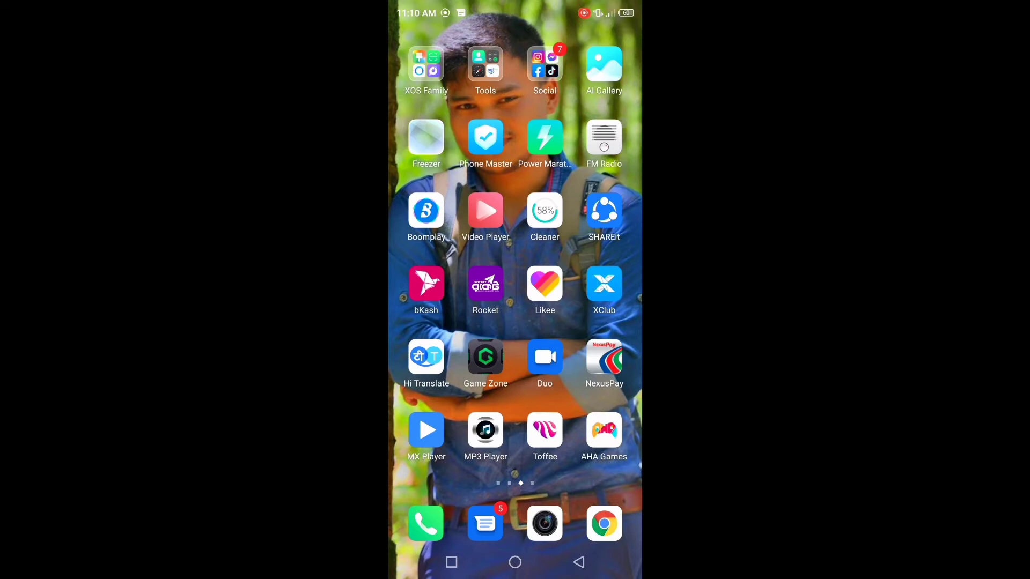
pyautogui.hscroll(-3)
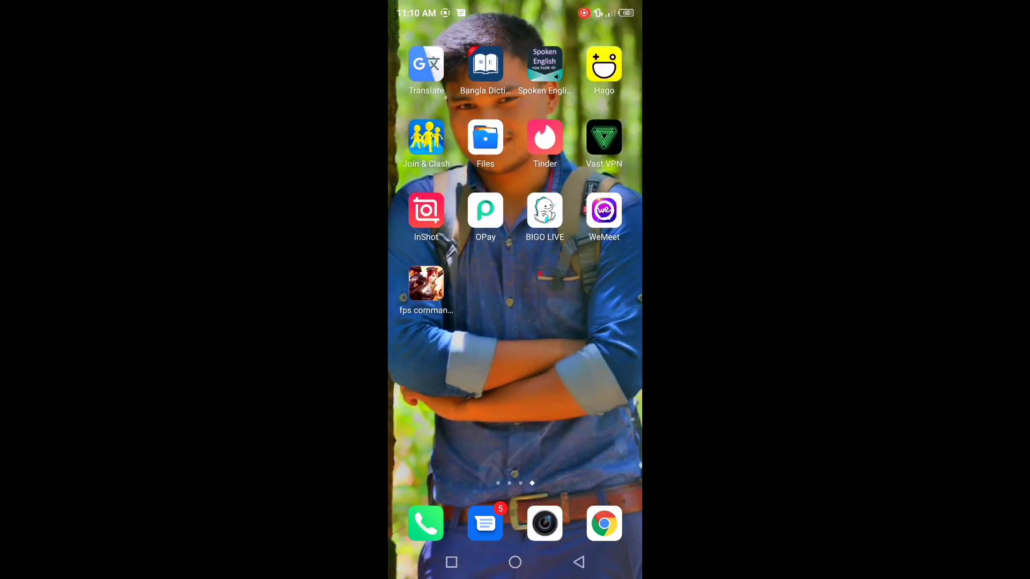
pyautogui.hscroll(-3)
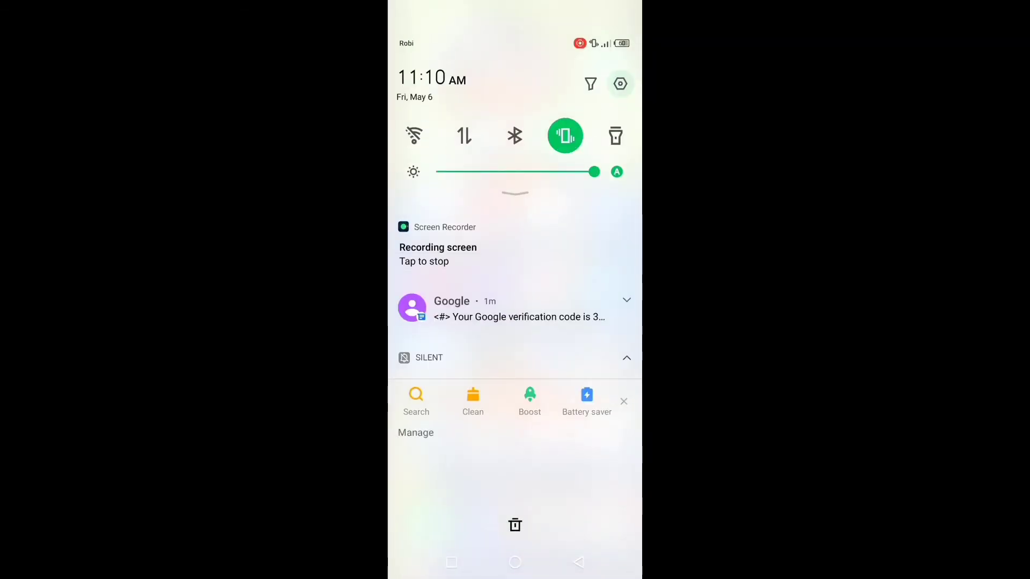
# Enter Settings > My phone and tap Build number repeatedly until developer mode unlocks
pyautogui.click(619, 84)
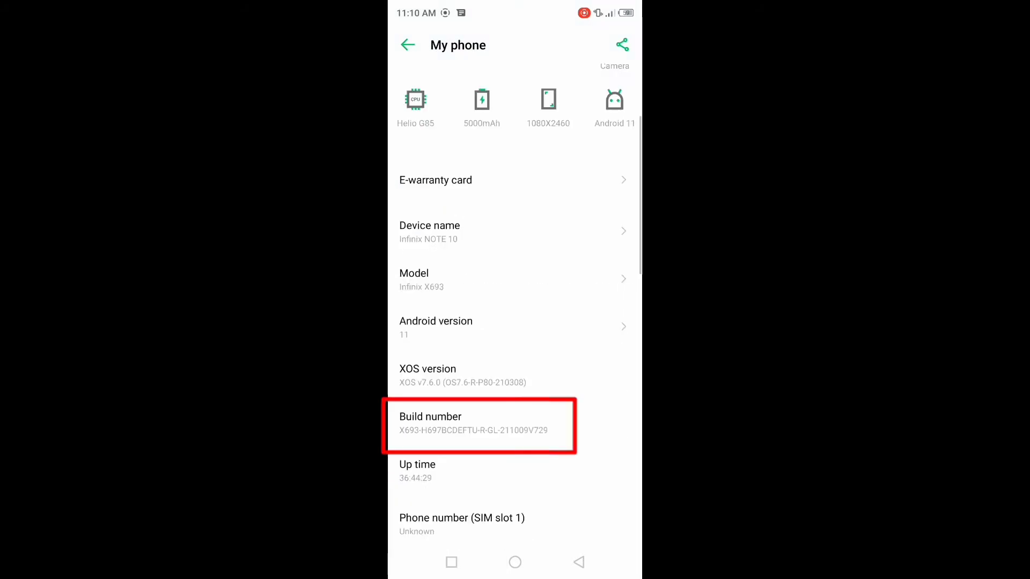
pyautogui.click(480, 426)
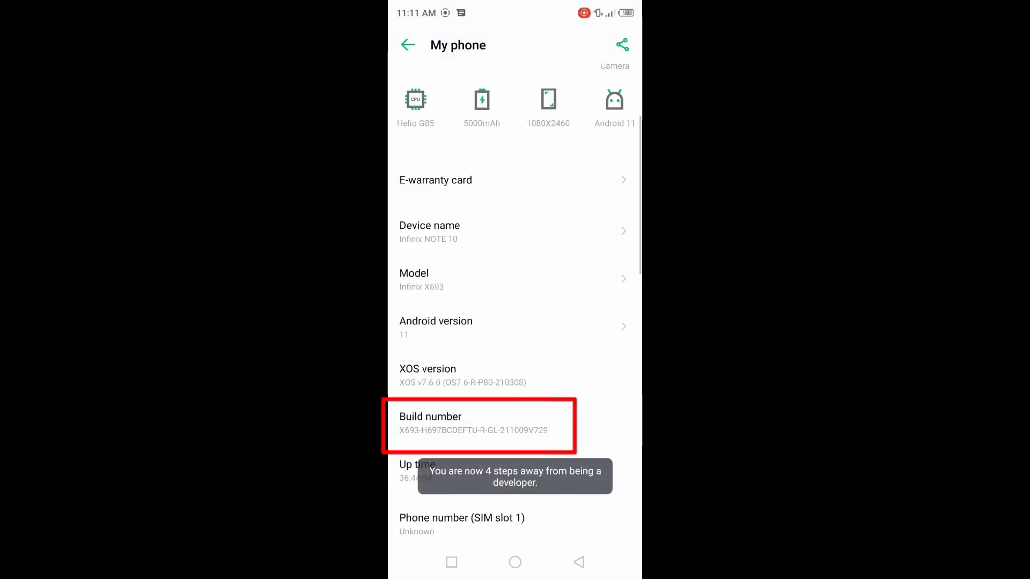
pyautogui.click(481, 426)
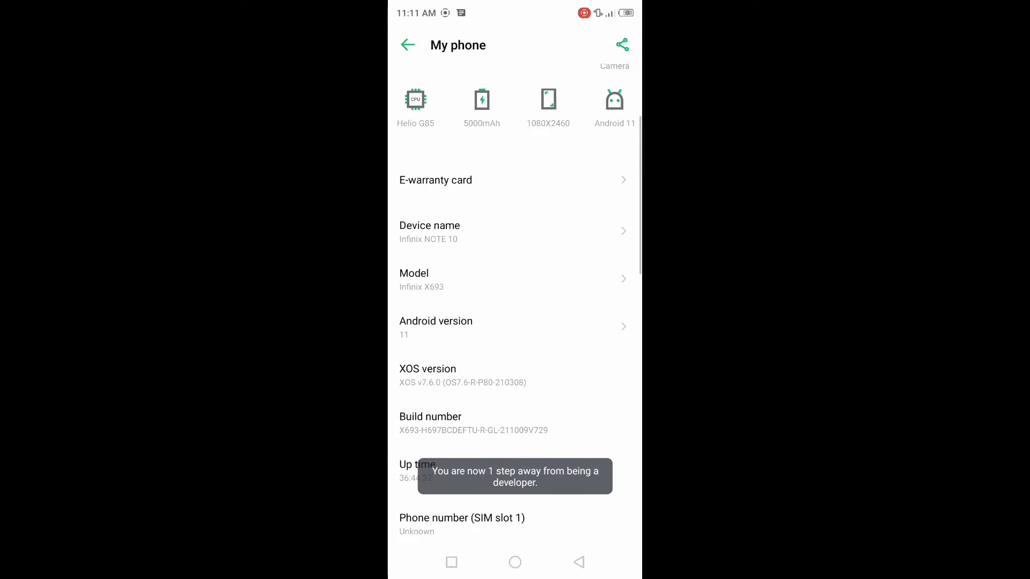
pyautogui.click(473, 424)
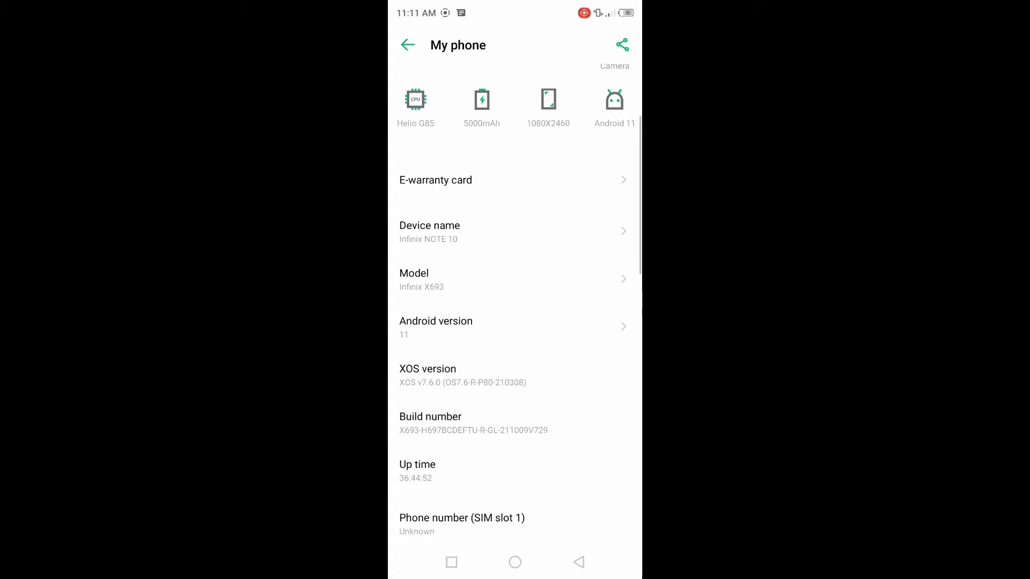
pyautogui.click(408, 45)
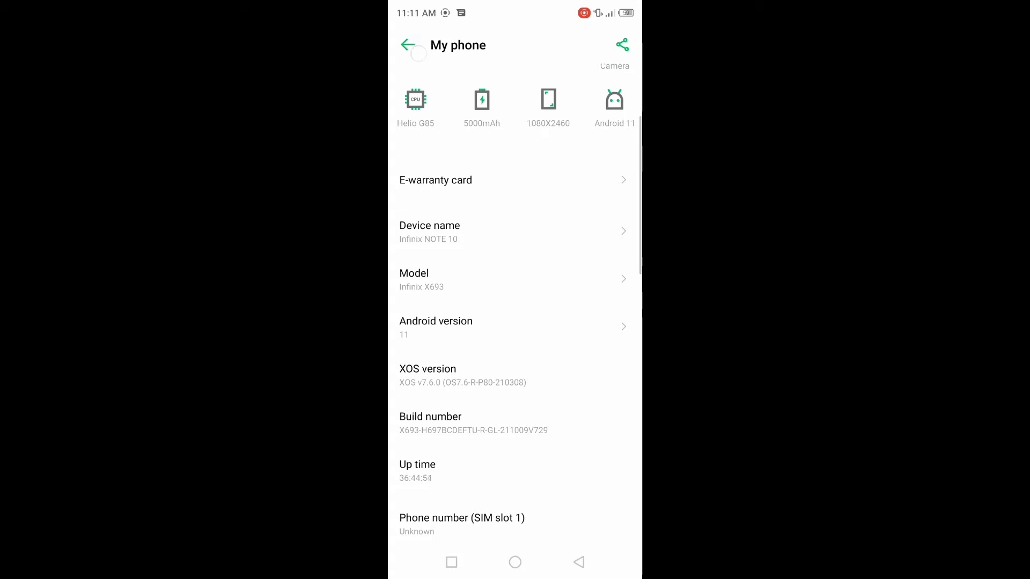
# Return to the main Settings list and go to System, where Developer options is listed
pyautogui.click(412, 45)
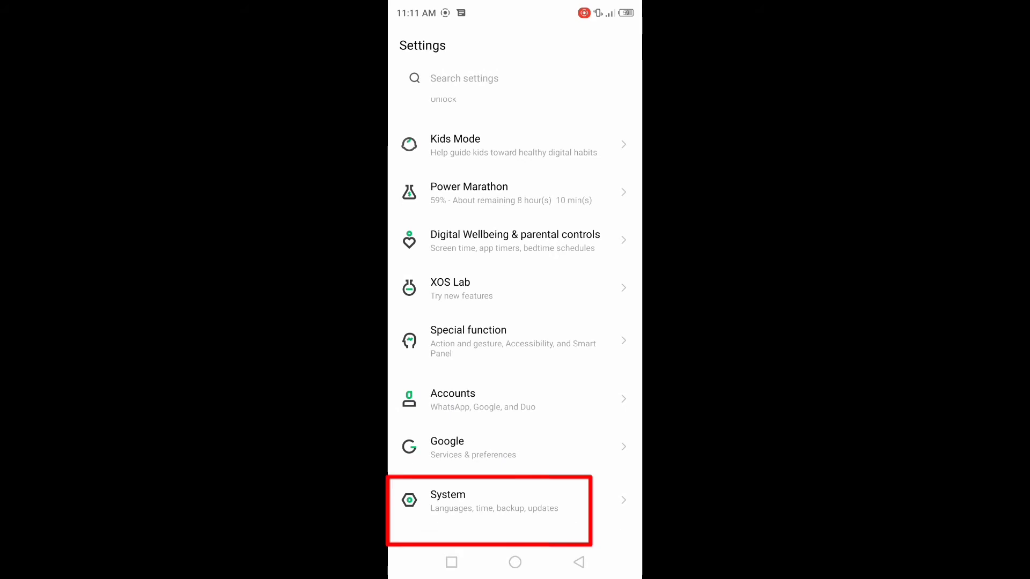
pyautogui.click(490, 511)
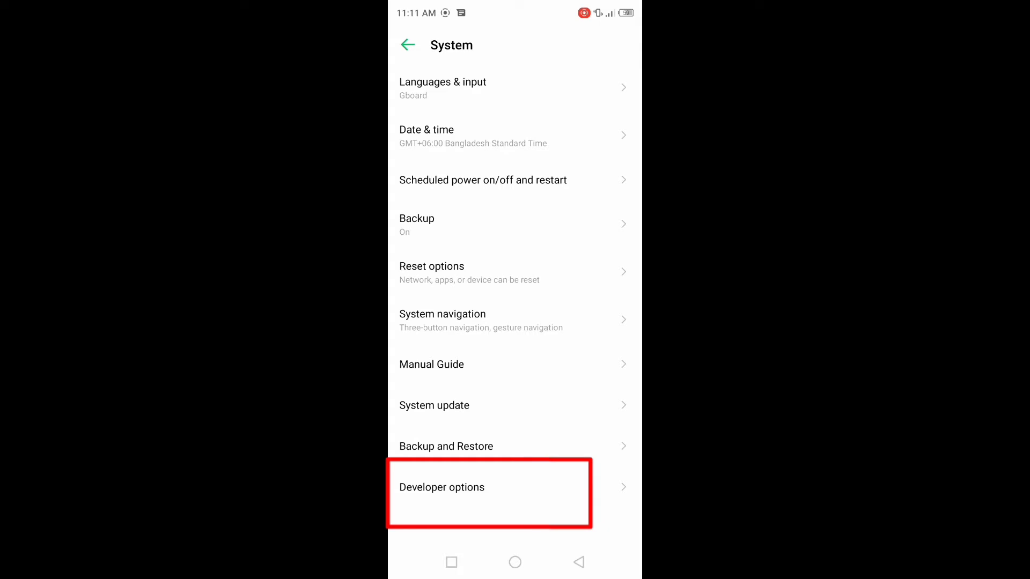
pyautogui.click(482, 487)
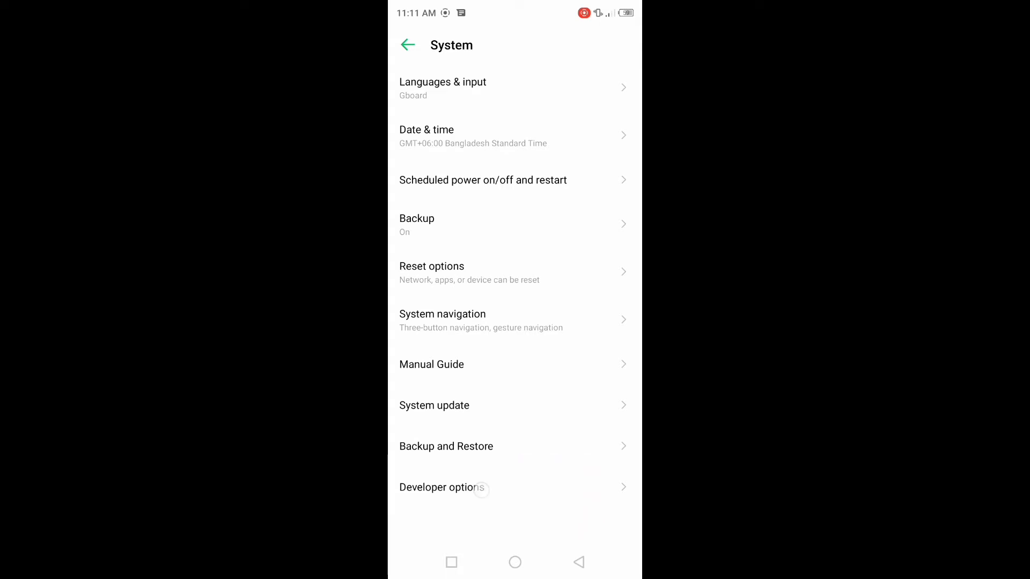
# Enter Developer options with the master toggle On and browse down to the autofill and storage entries
pyautogui.click(439, 487)
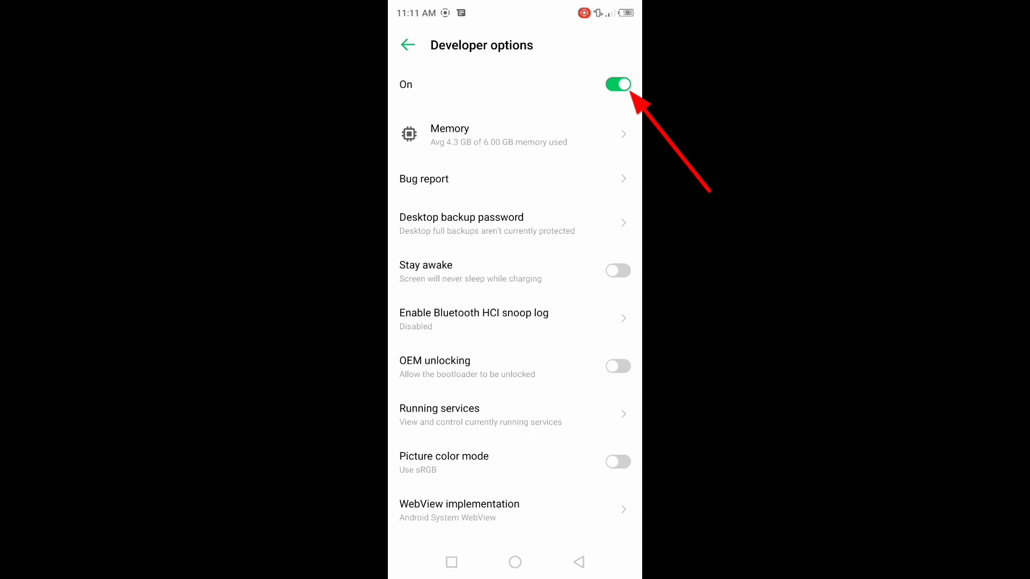
pyautogui.scroll(-3)
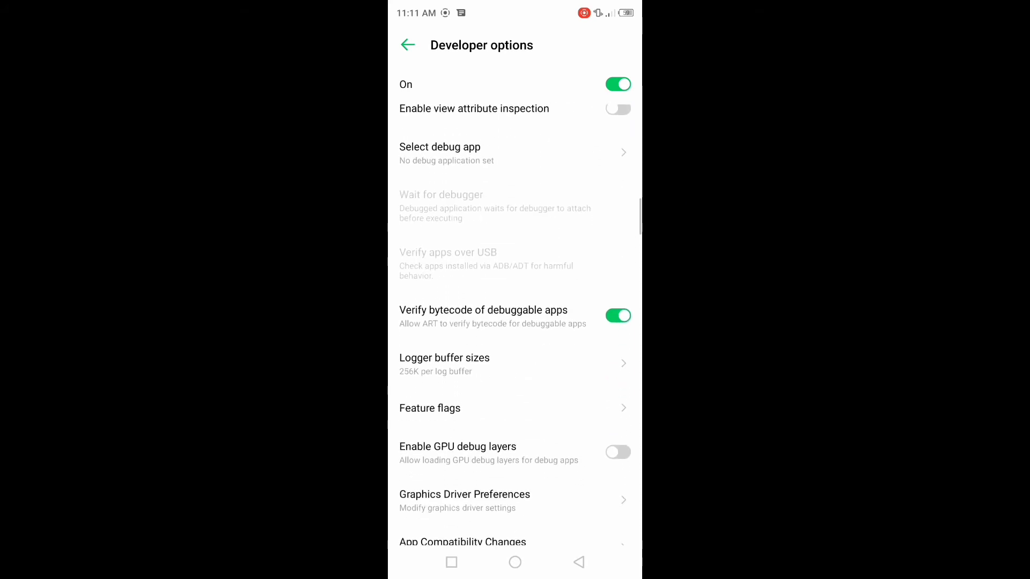
pyautogui.scroll(-3)
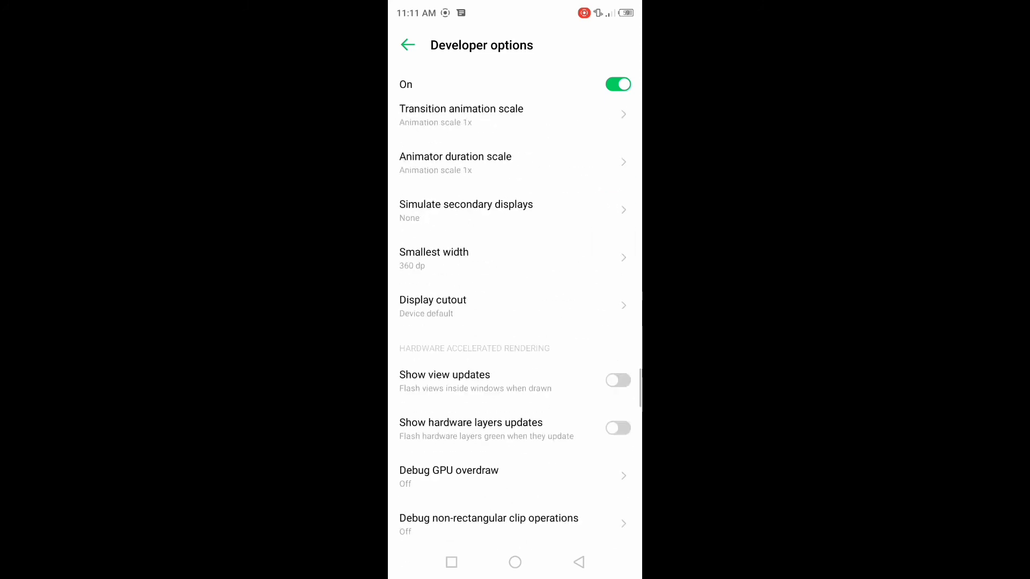
pyautogui.scroll(-3)
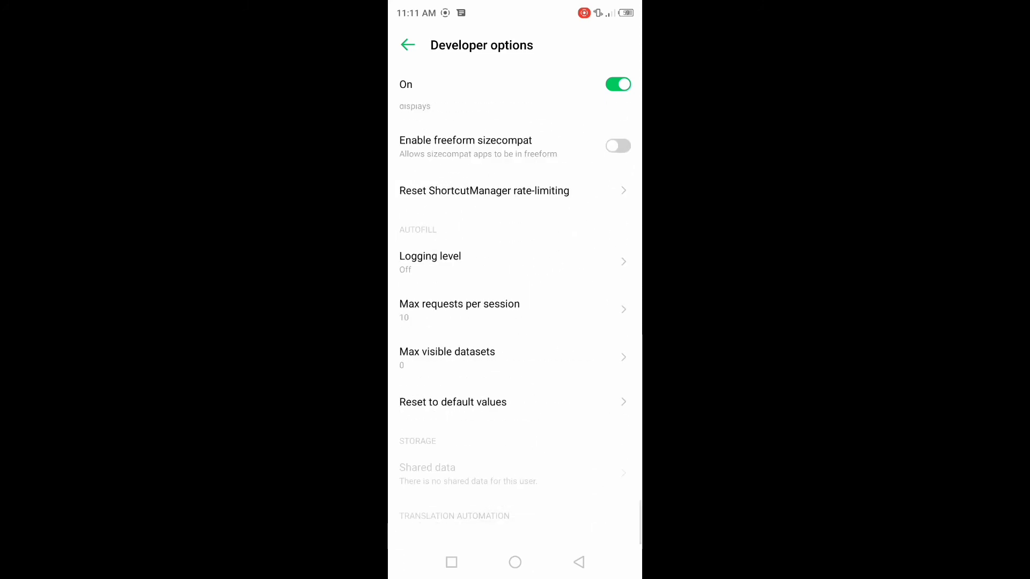